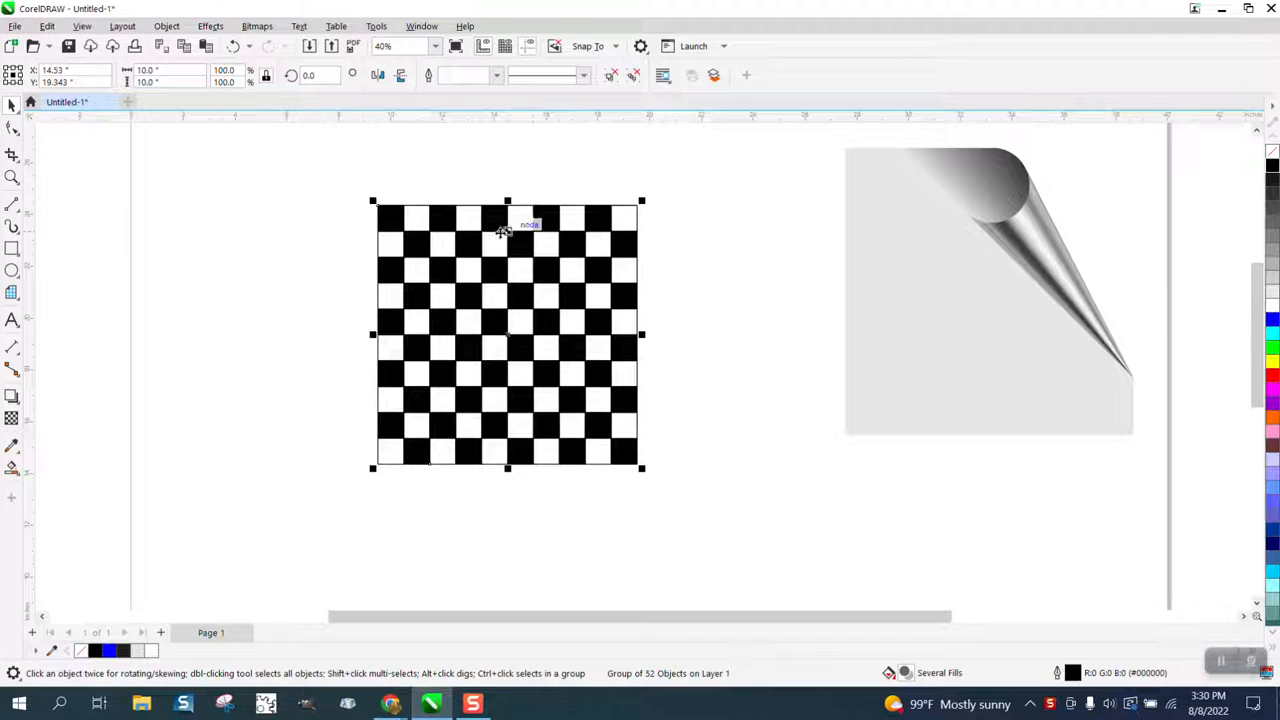
{"action": "mouse_move", "coordinate": [556, 244]}
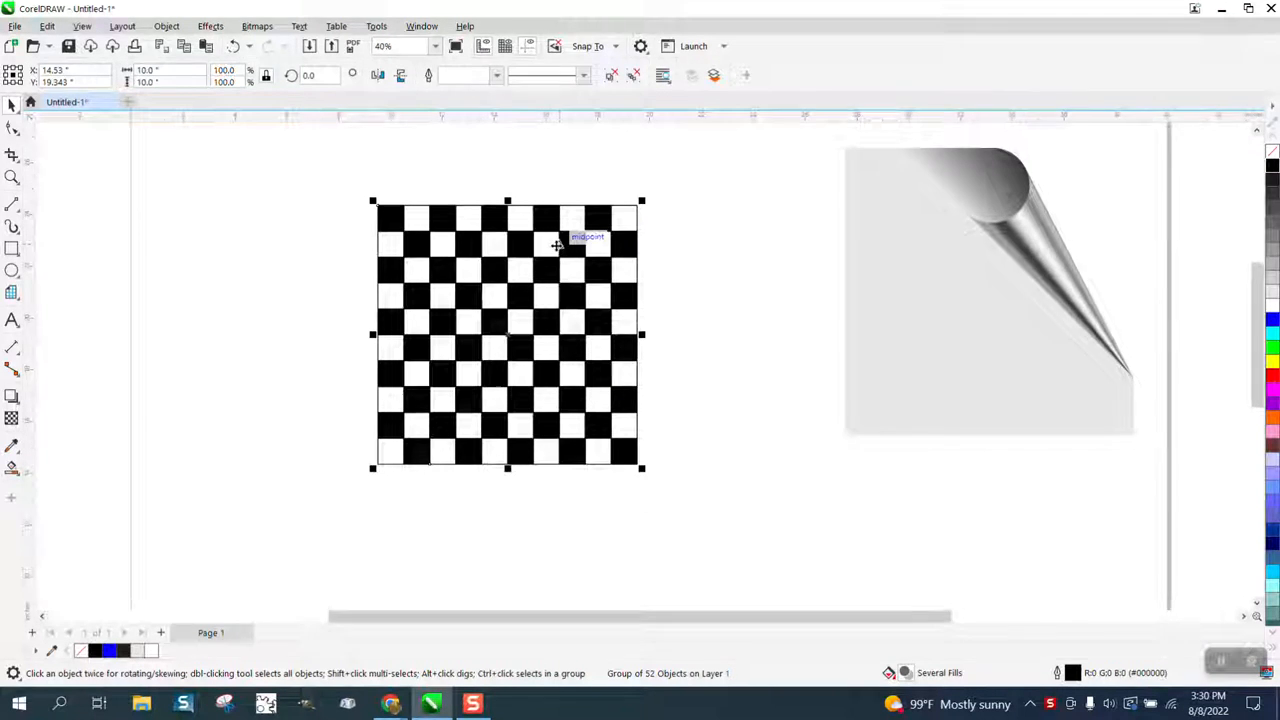
Move the original checkerboard to the left side of the page
{"action": "scroll", "scroll_direction": "down", "scroll_amount": 3}
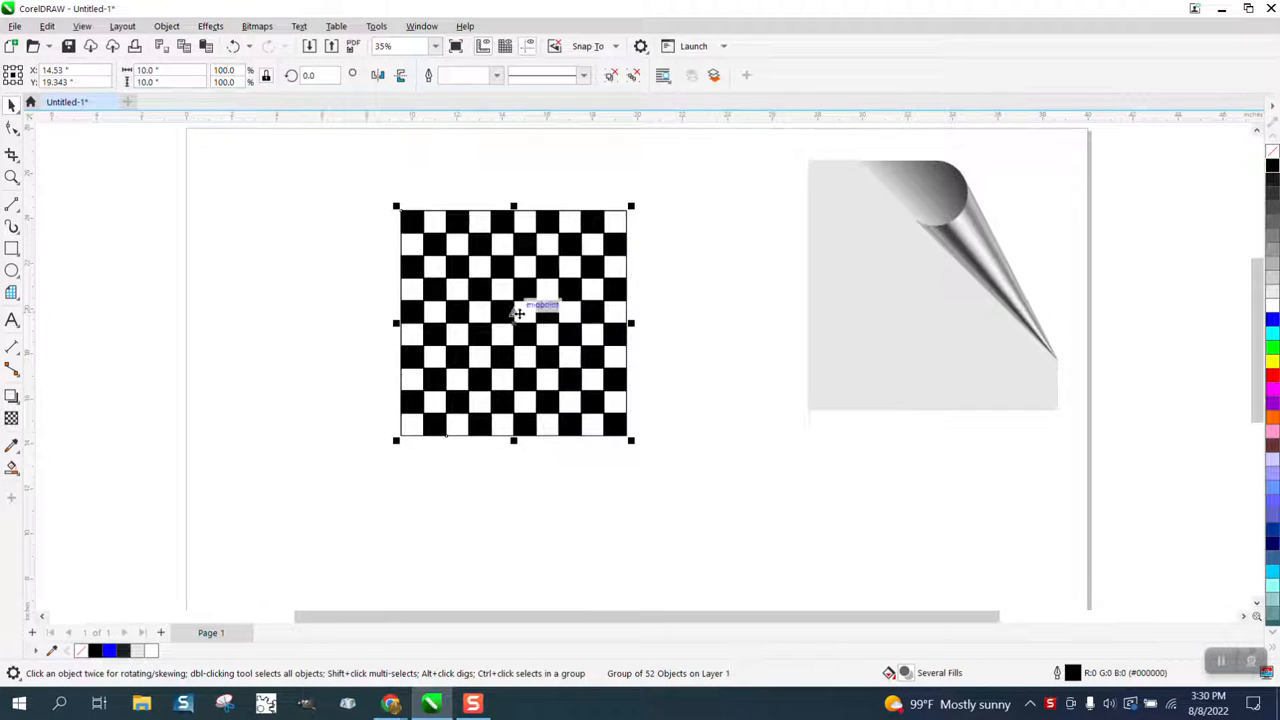
{"action": "left_click_drag", "start_coordinate": [512, 324], "coordinate": [212, 280]}
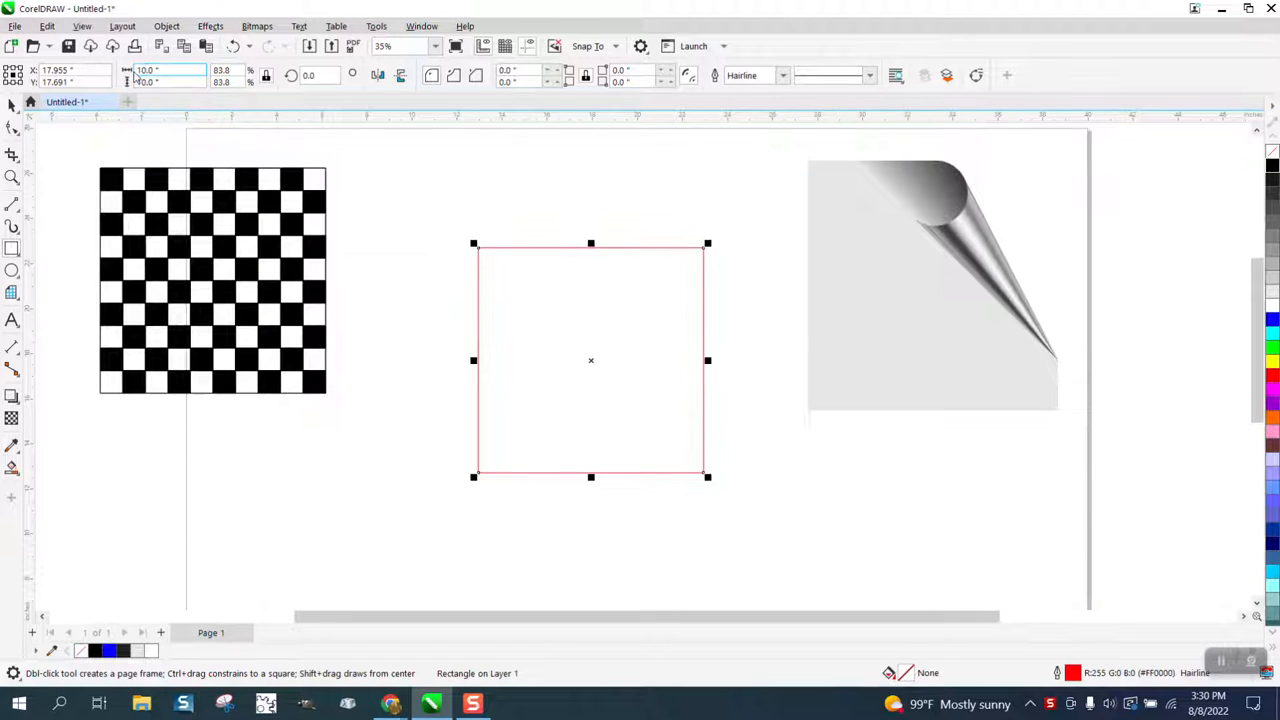
Choose Graph Paper from the shape flyout and draw a 10×10 grid in the square
{"action": "left_click", "coordinate": [12, 292]}
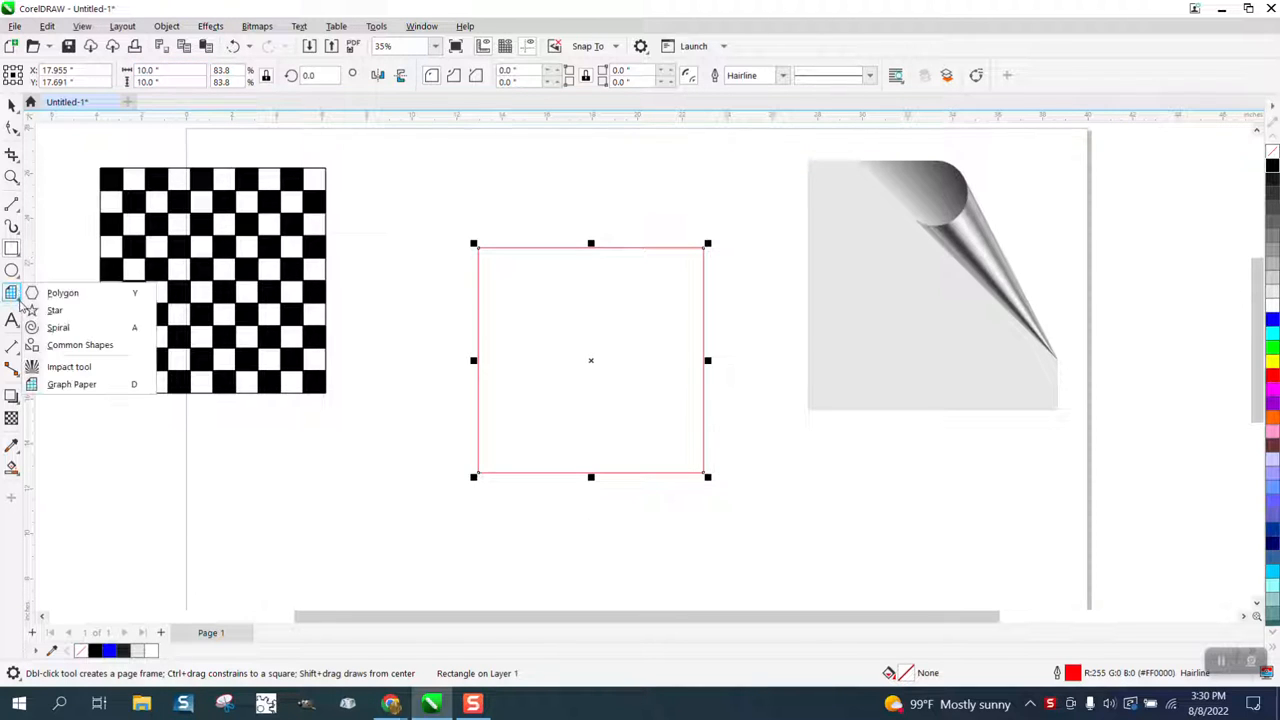
{"action": "mouse_move", "coordinate": [72, 384]}
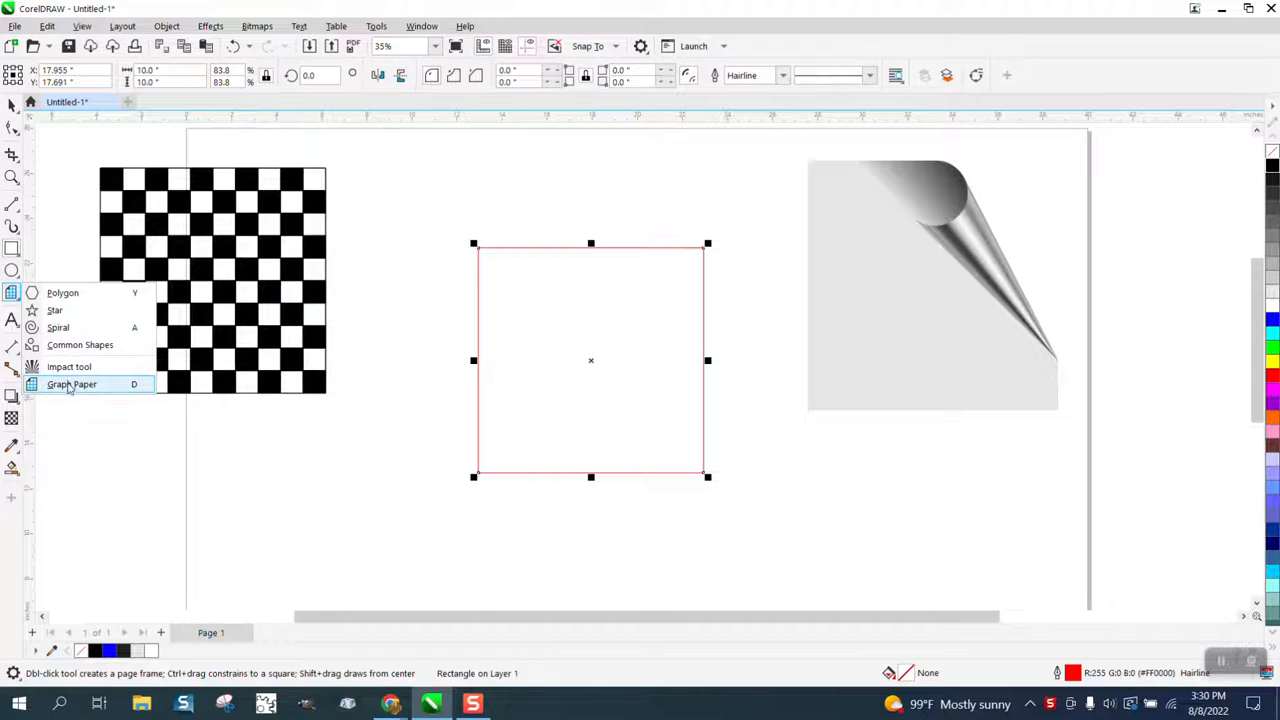
{"action": "left_click", "coordinate": [72, 384]}
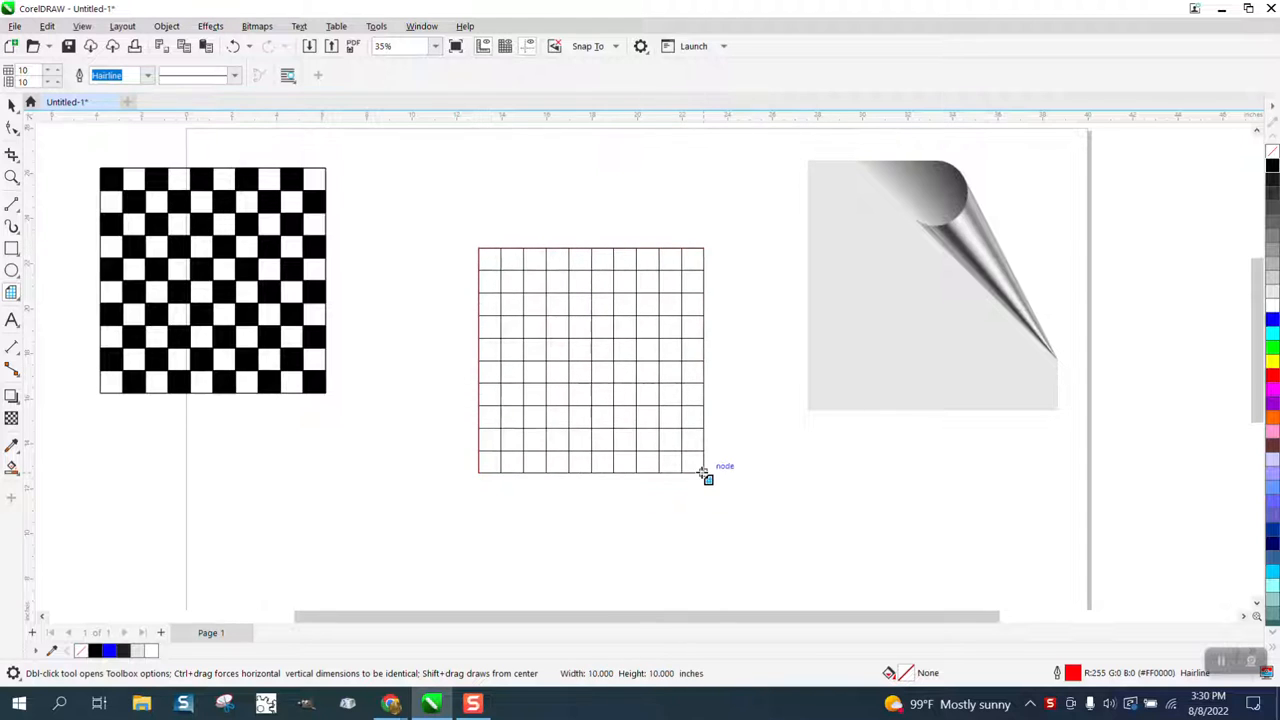
{"action": "left_click", "coordinate": [590, 360]}
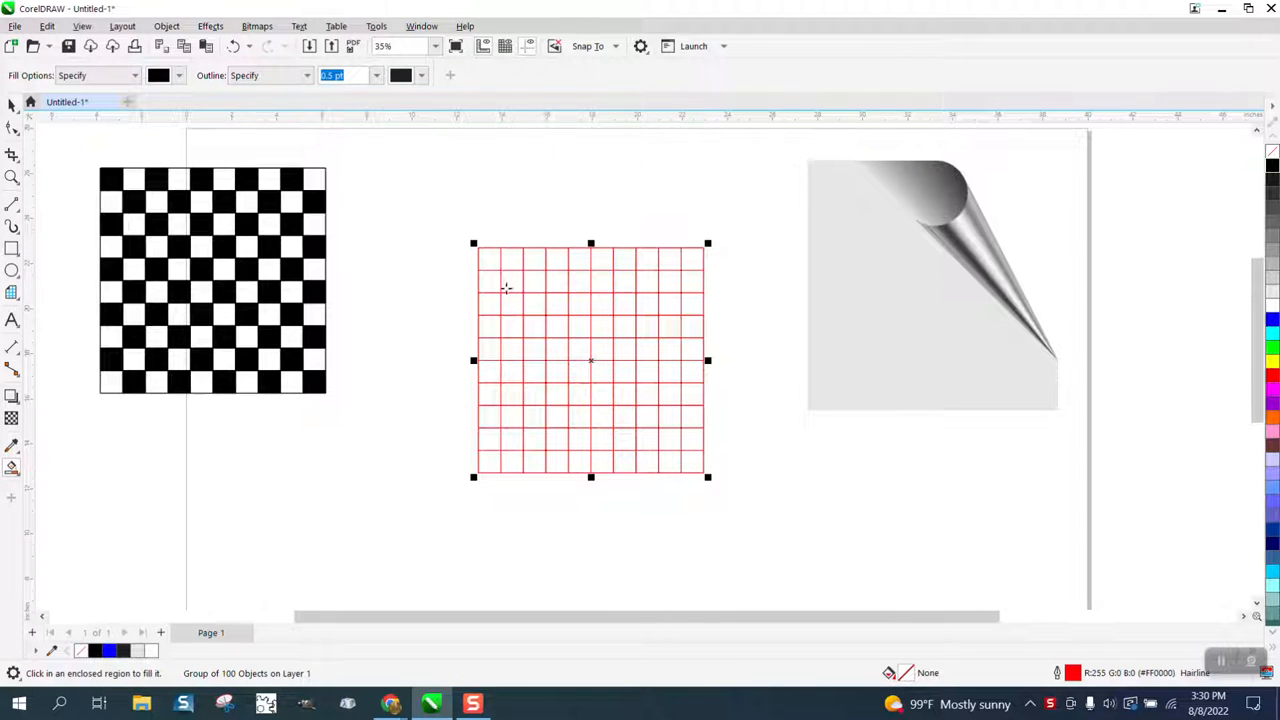
Smart Fill the first grid cell black to start the checkerboard pattern
{"action": "left_click", "coordinate": [488, 258]}
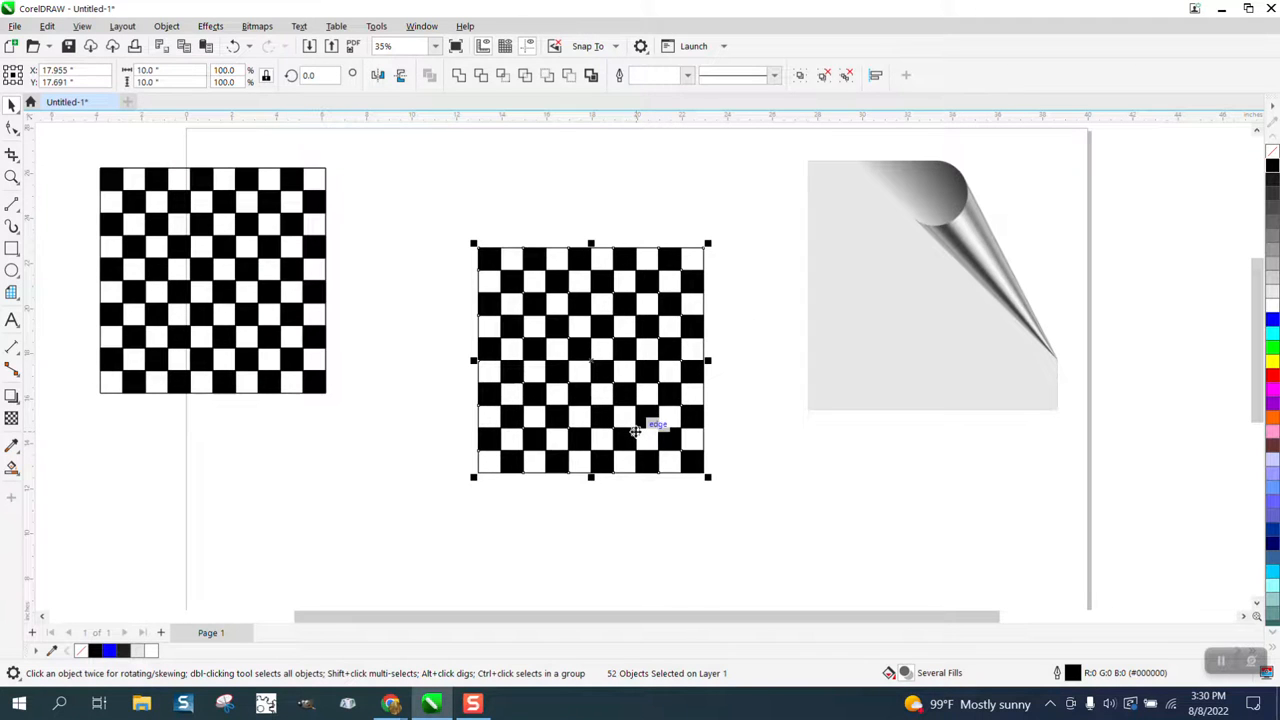
{"action": "mouse_move", "coordinate": [784, 332]}
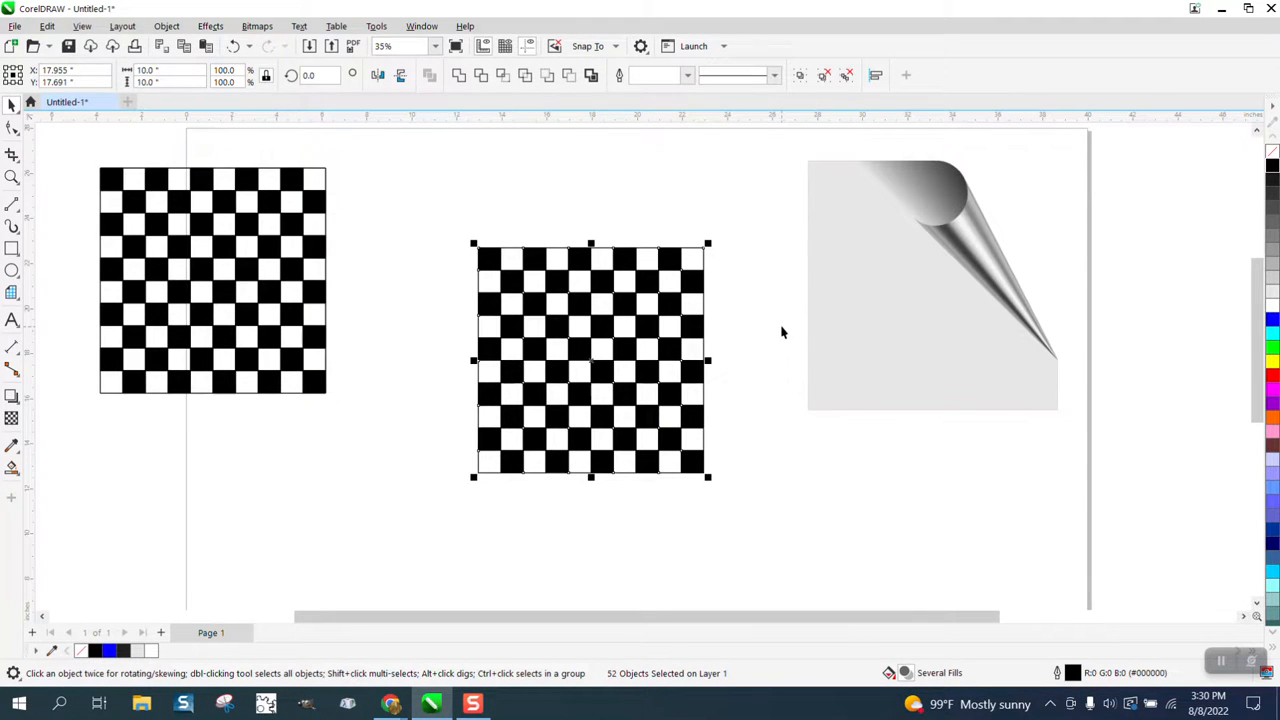